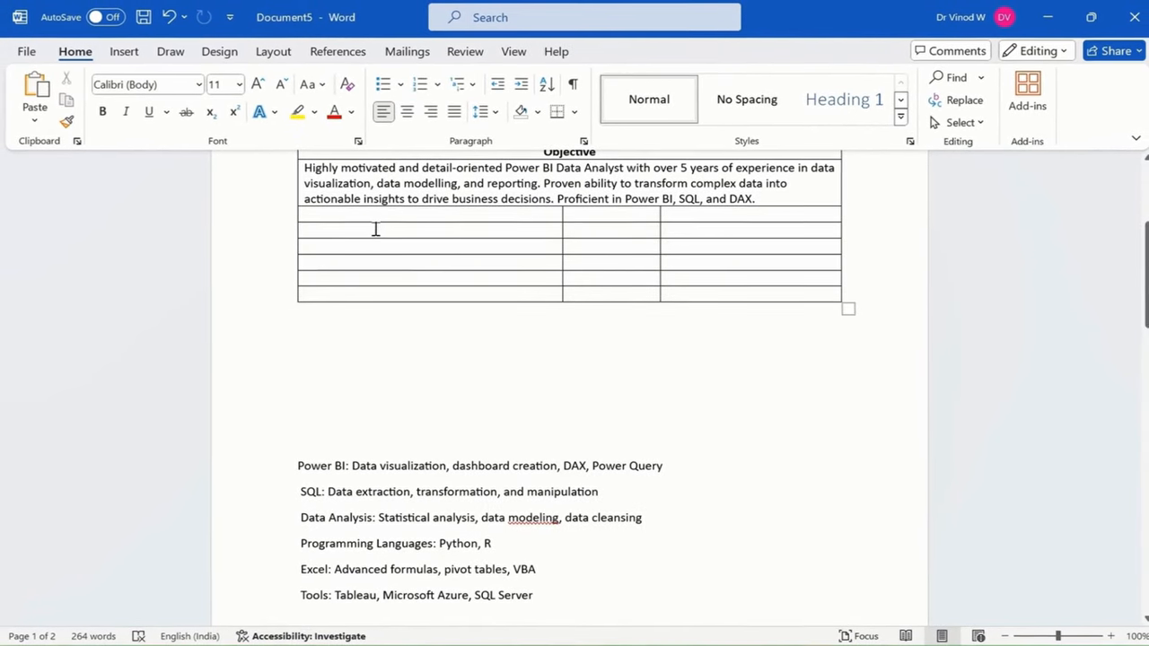
Add a Skills heading row, then Power BI: and SQL: rows each split from their detail rows.
{"action": "type", "text": "Skills"}
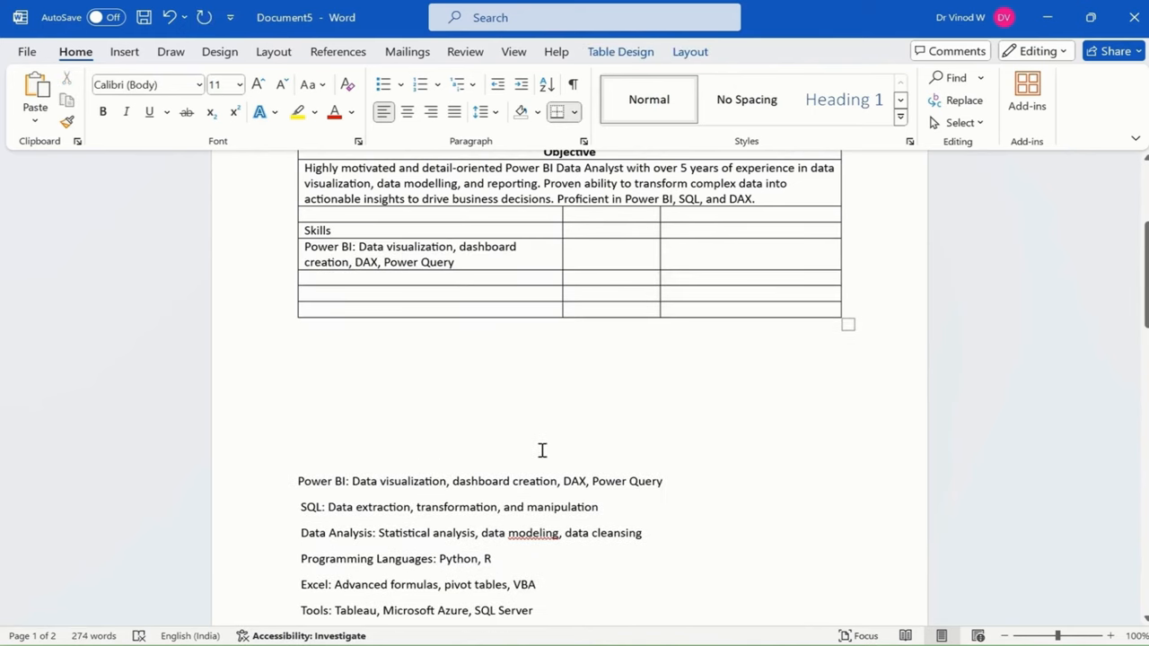
{"action": "triple_click", "coordinate": [449, 507]}
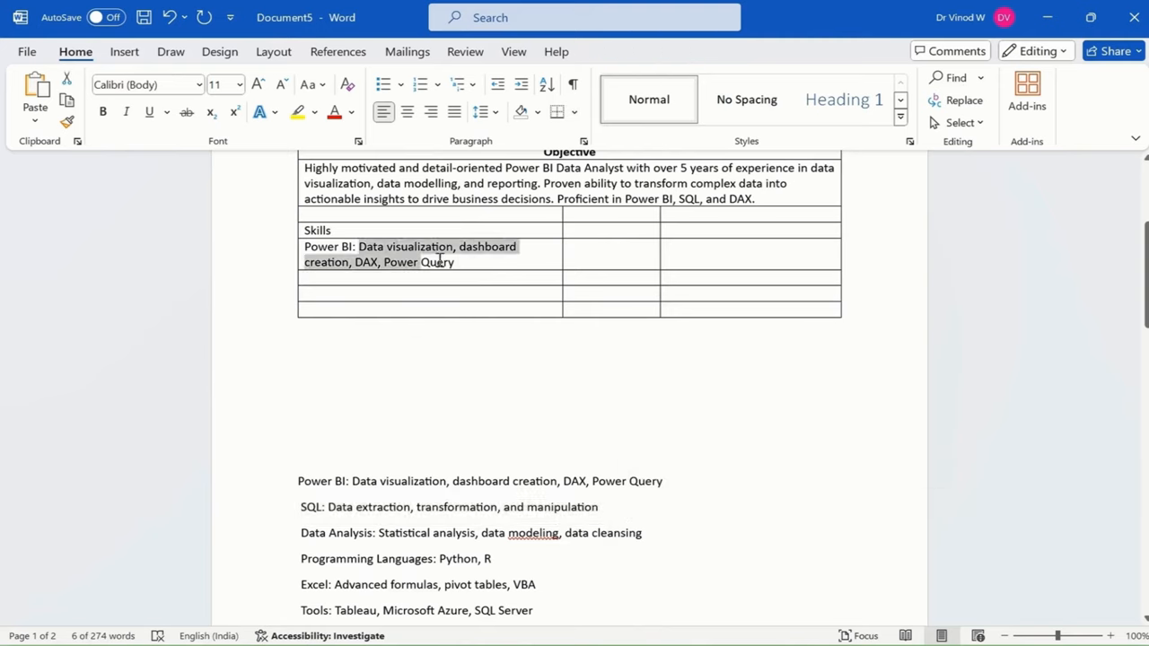
{"action": "left_click", "coordinate": [458, 263]}
{"action": "type", "text": "S"}
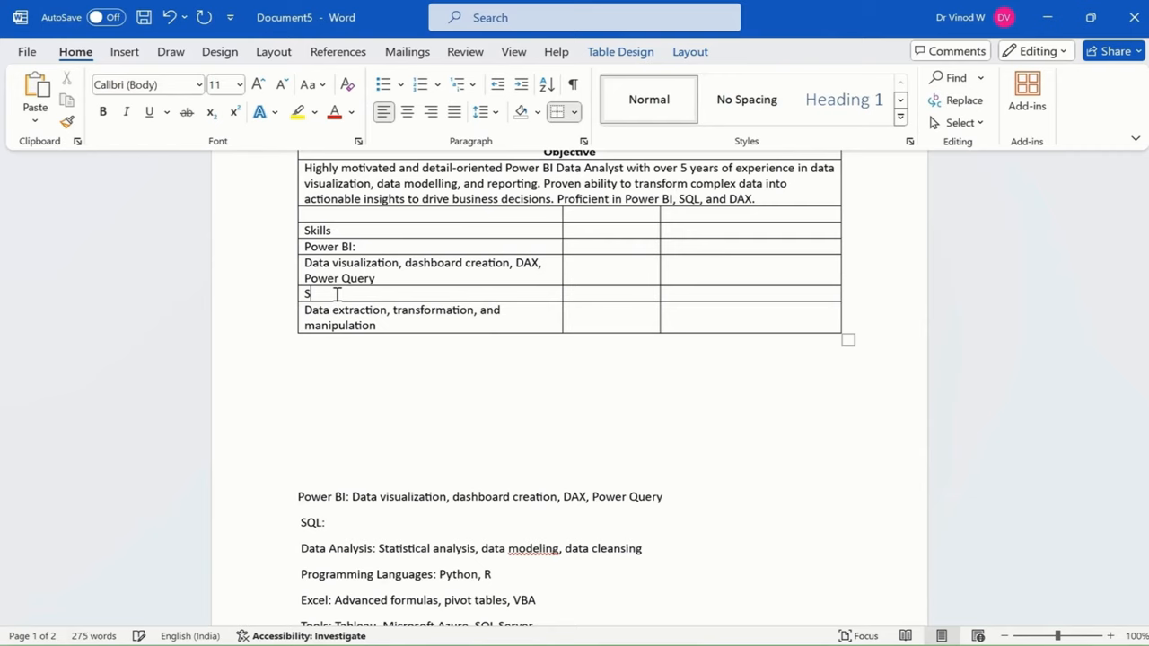
{"action": "type", "text": "QL:"}
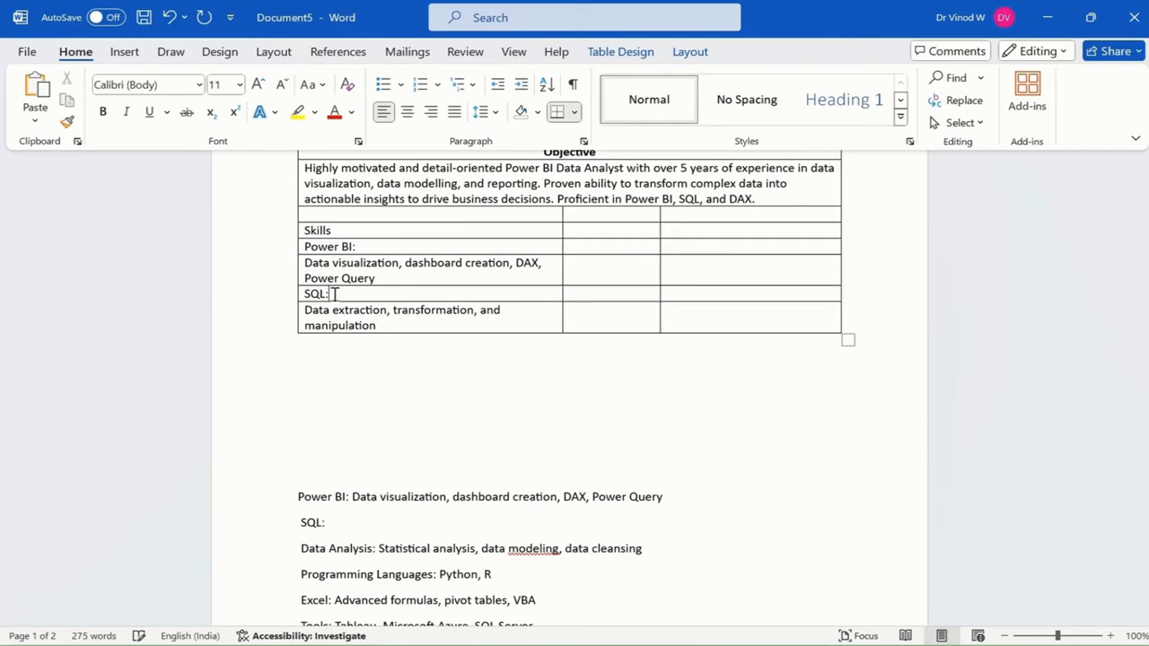
{"action": "scroll", "scroll_direction": "down", "scroll_amount": 3}
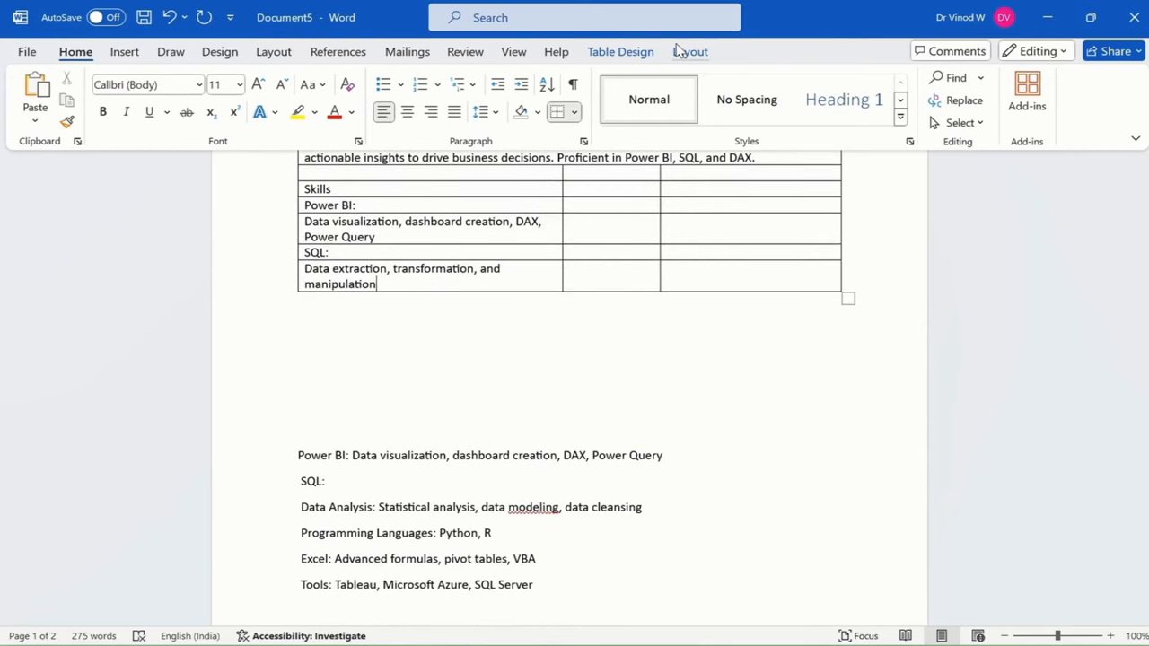
Insert extra rows below via Table Layout and place Data Analysis with its statistical-analysis details row.
{"action": "left_click", "coordinate": [689, 51]}
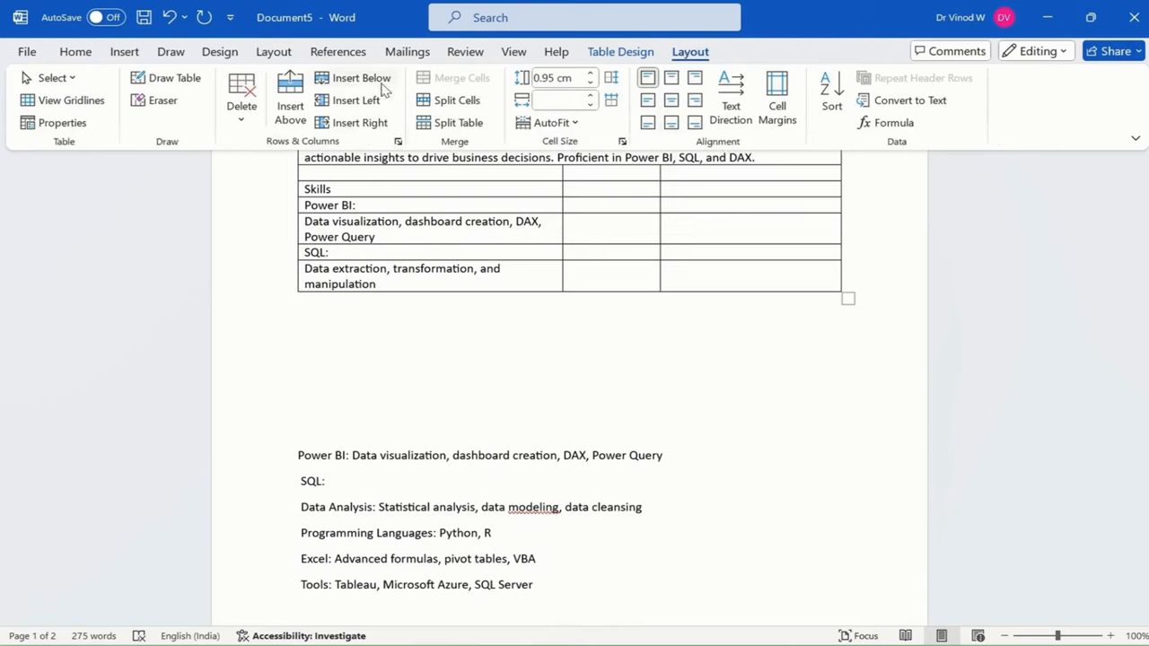
{"action": "left_click", "coordinate": [359, 77]}
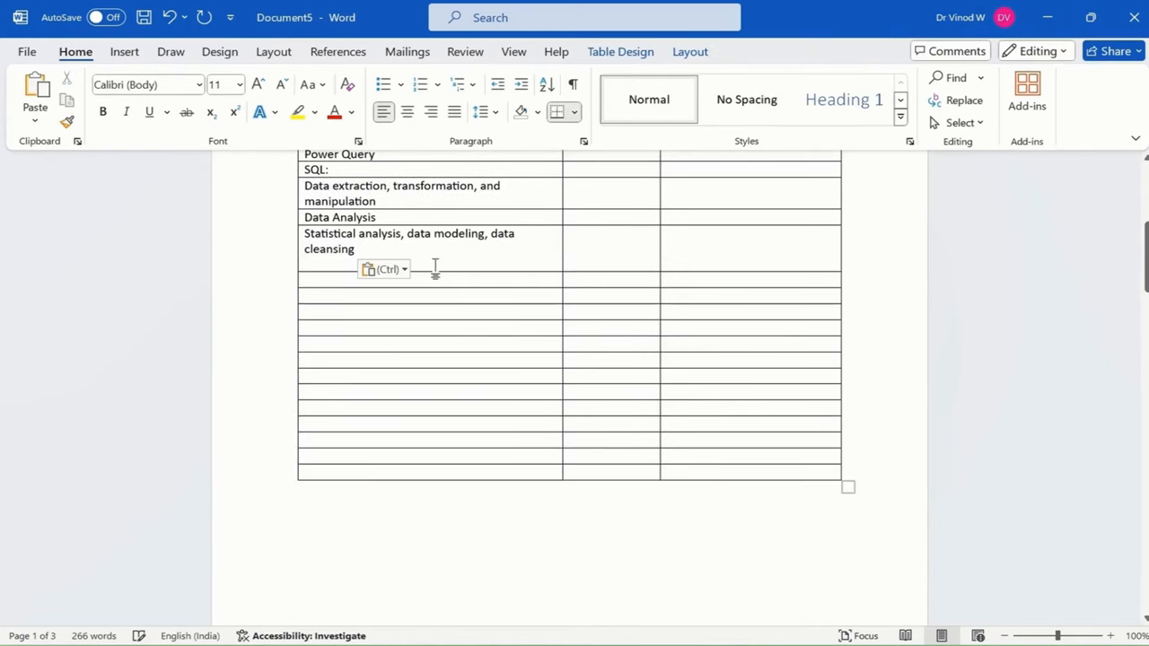
Move Programming Languages: into the table with details Python, R, C++, followed by an Excel: row.
{"action": "scroll", "scroll_direction": "down", "scroll_amount": 3}
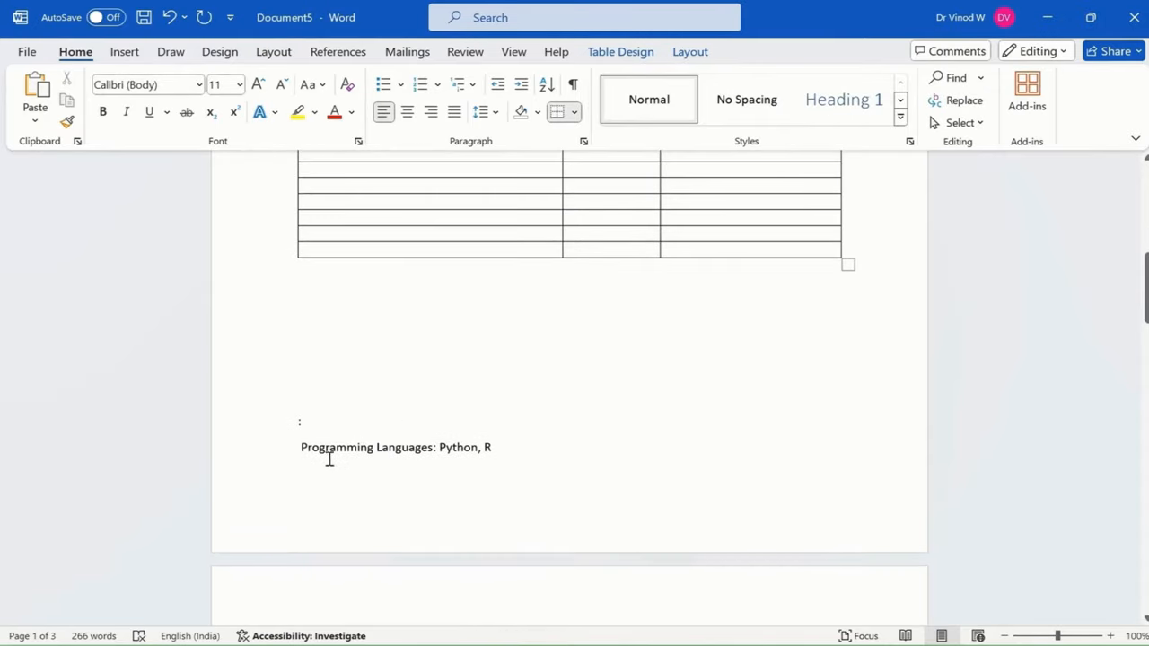
{"action": "triple_click", "coordinate": [394, 447]}
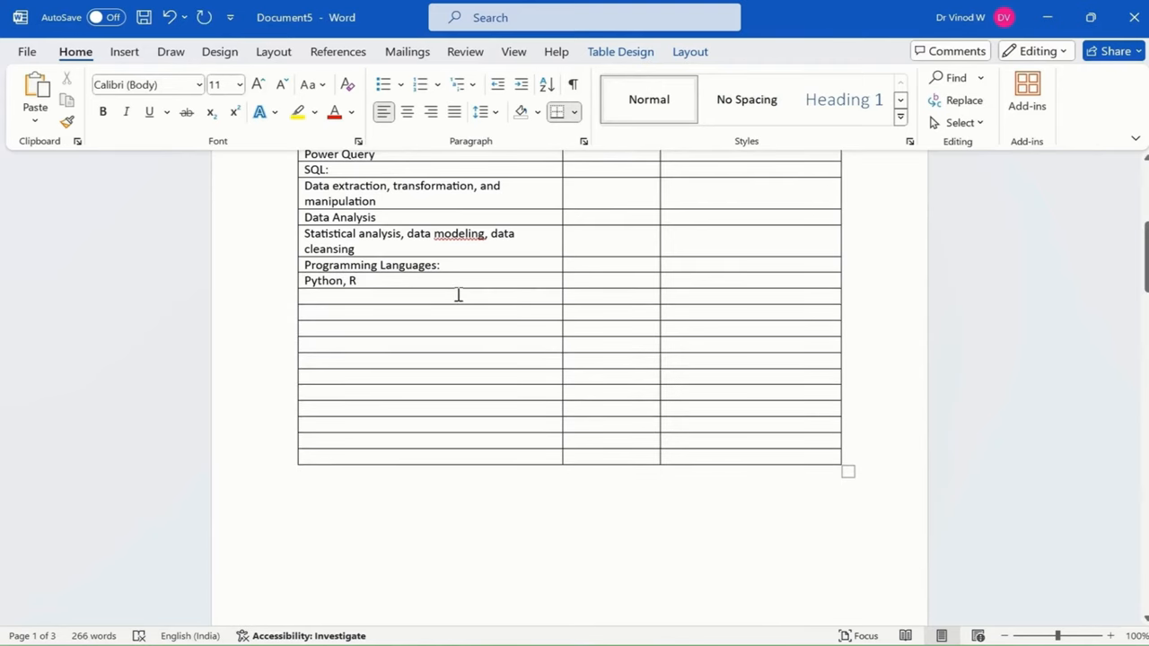
{"action": "type", "text": ", C"}
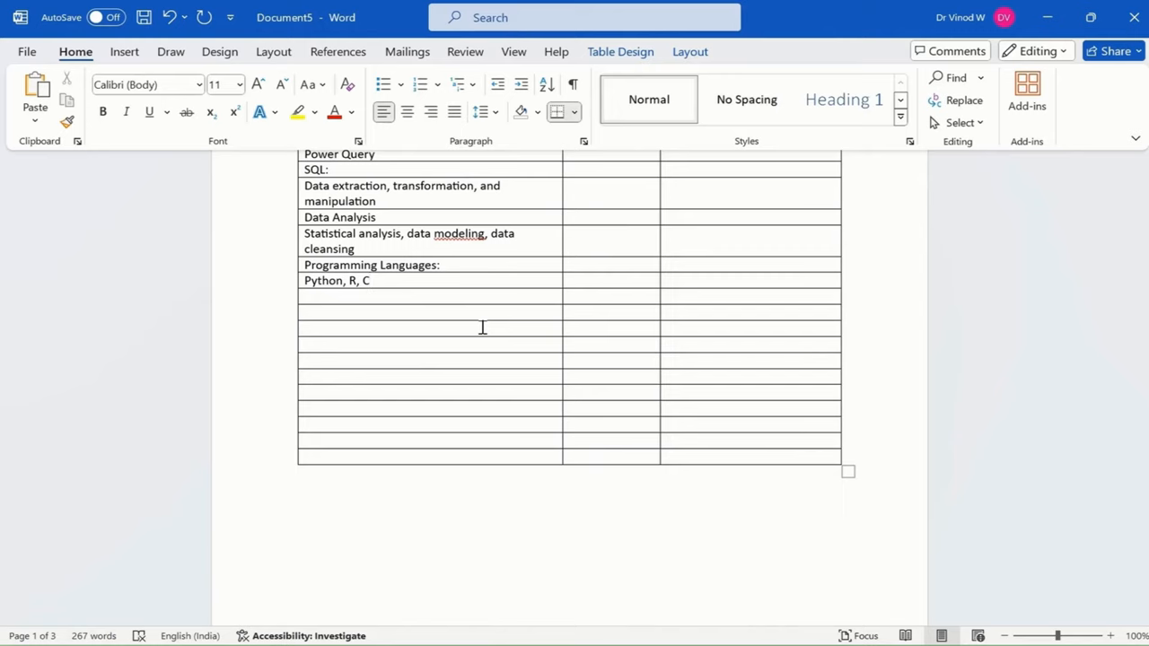
{"action": "type", "text": "++"}
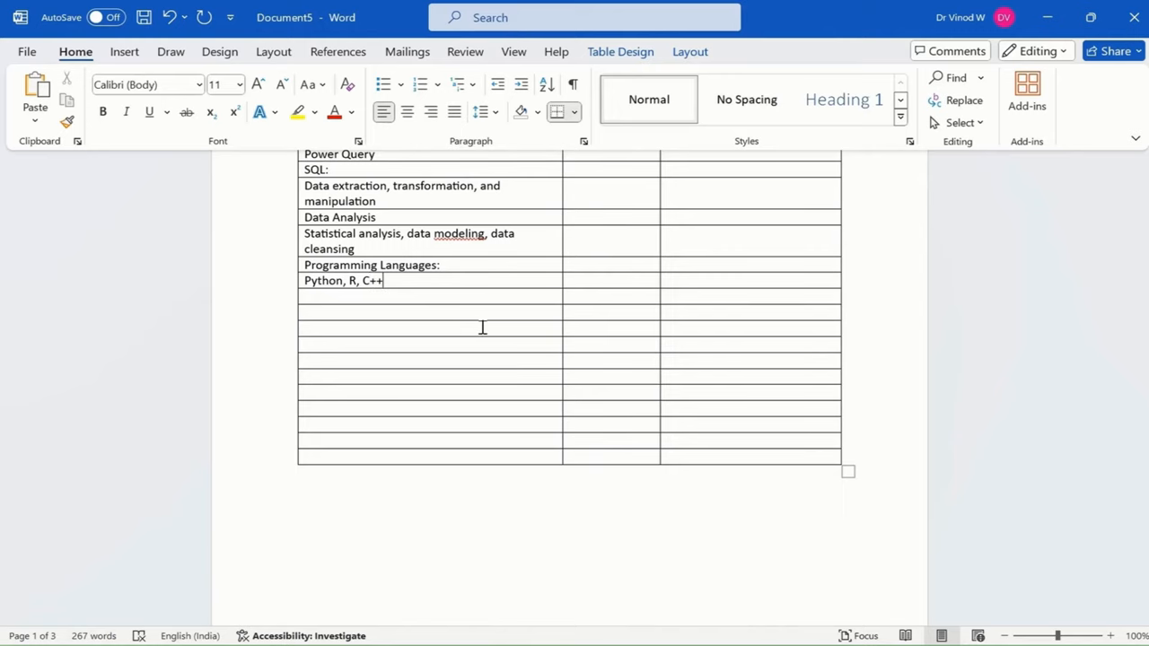
{"action": "scroll", "scroll_direction": "down", "scroll_amount": 3}
{"action": "type", "text": "Excel:"}
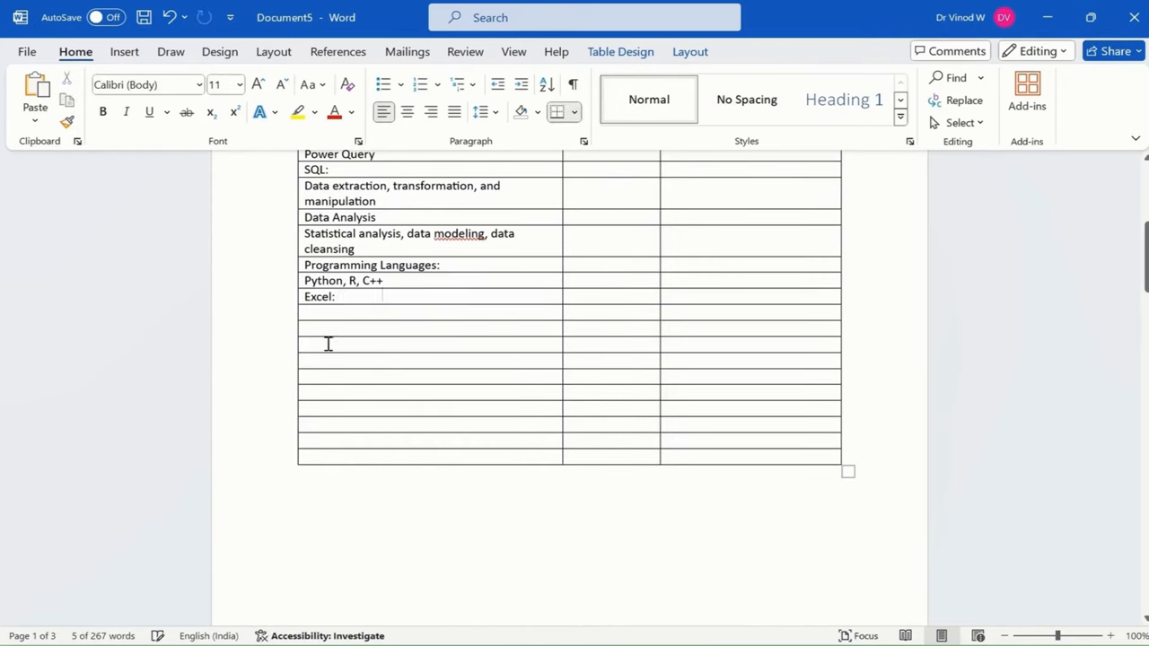
Enter Excel details 'Advanced formulas, pivot tables, VBA' and a Tools: row listing Power Apps, Tableau, Microsoft Azure, SQL Server.
{"action": "type", "text": "Advanced formulas, pivot tables, VBA"}
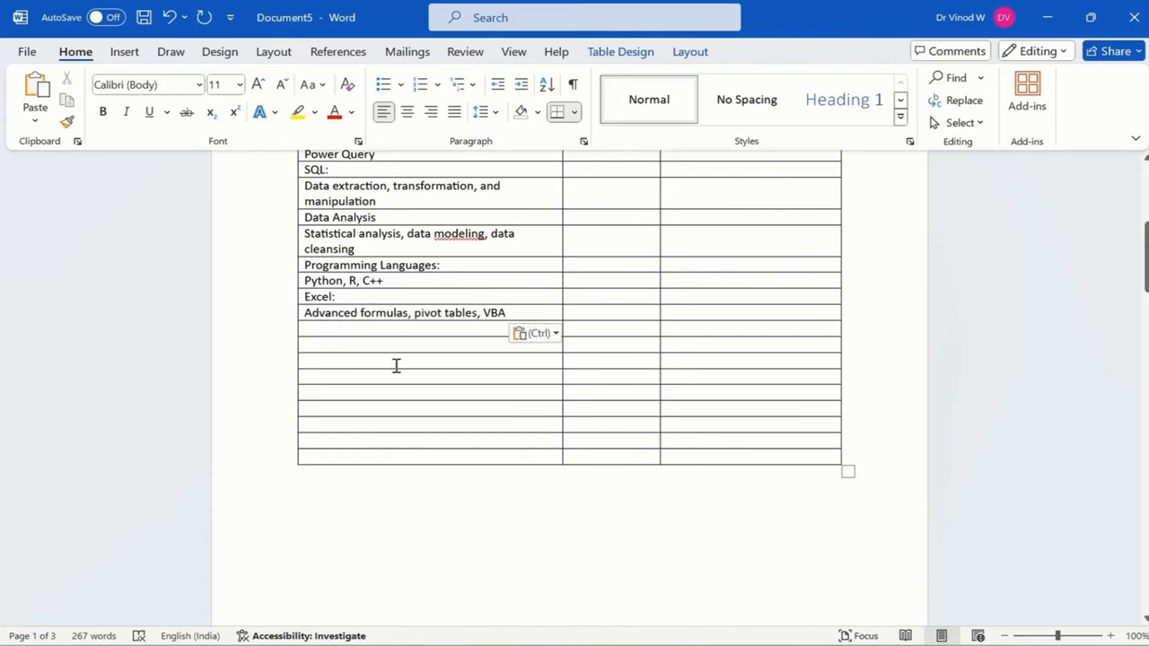
{"action": "scroll", "scroll_direction": "down", "scroll_amount": 3}
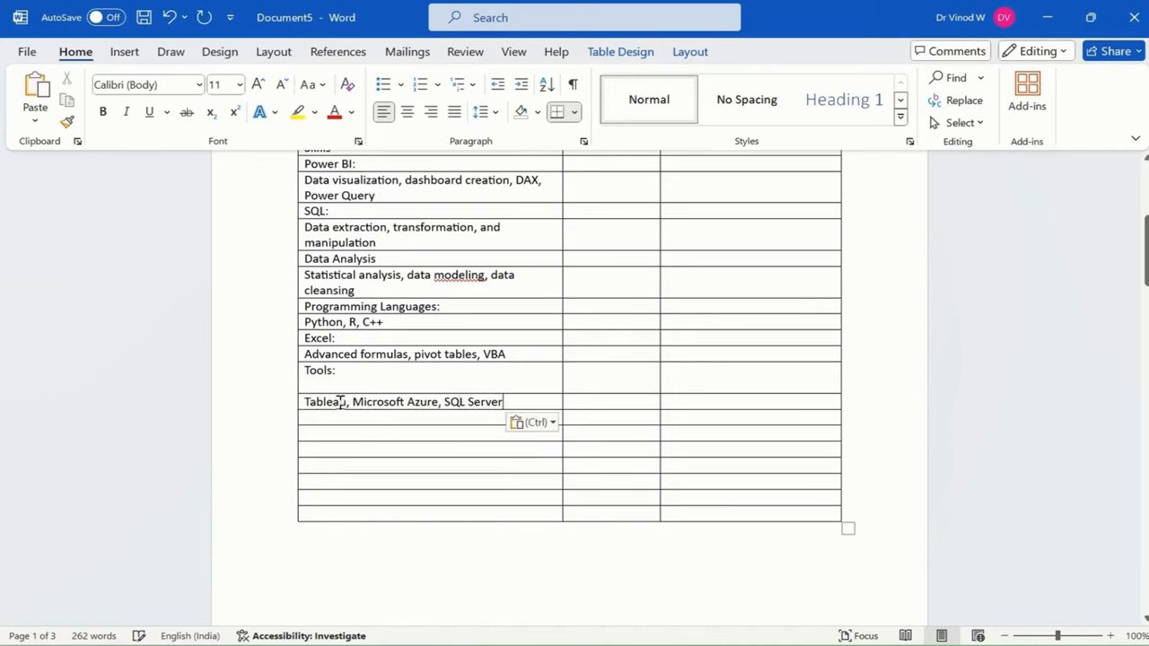
{"action": "type", "text": "Power Apps,"}
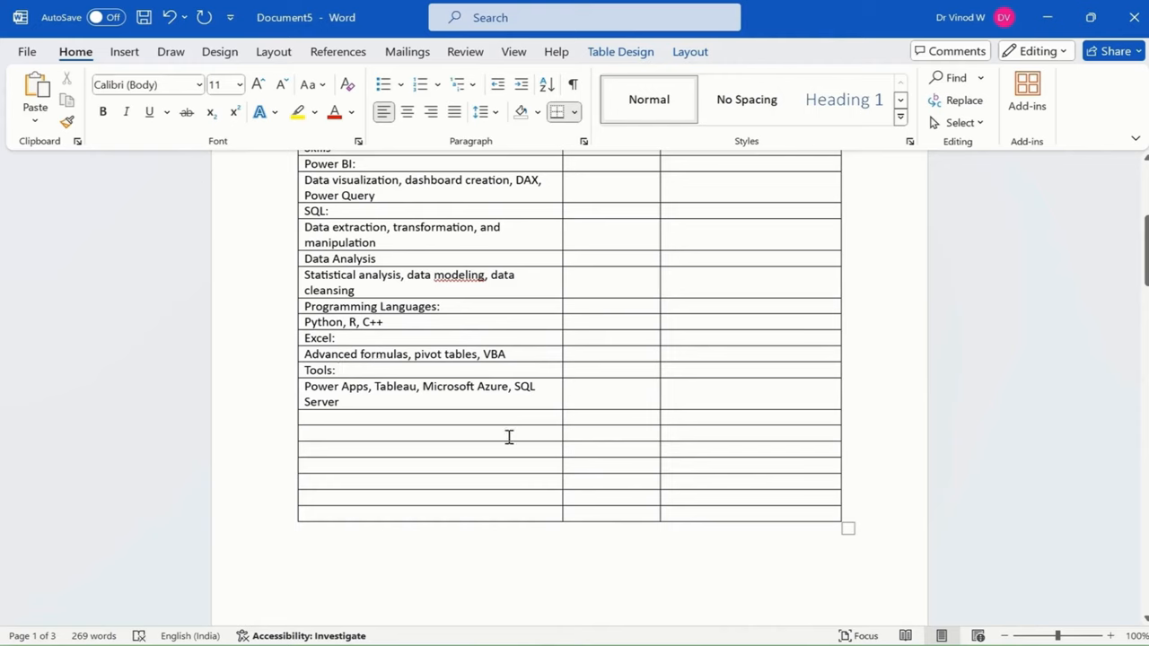
{"action": "mouse_move", "coordinate": [495, 408]}
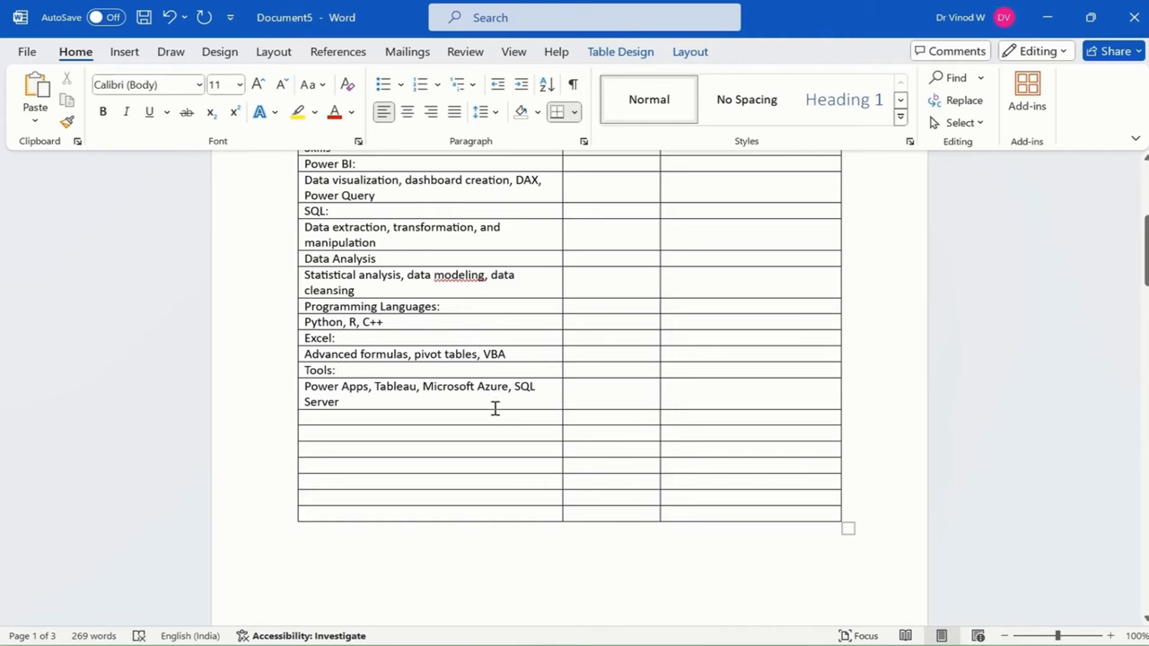
{"action": "left_click", "coordinate": [340, 370]}
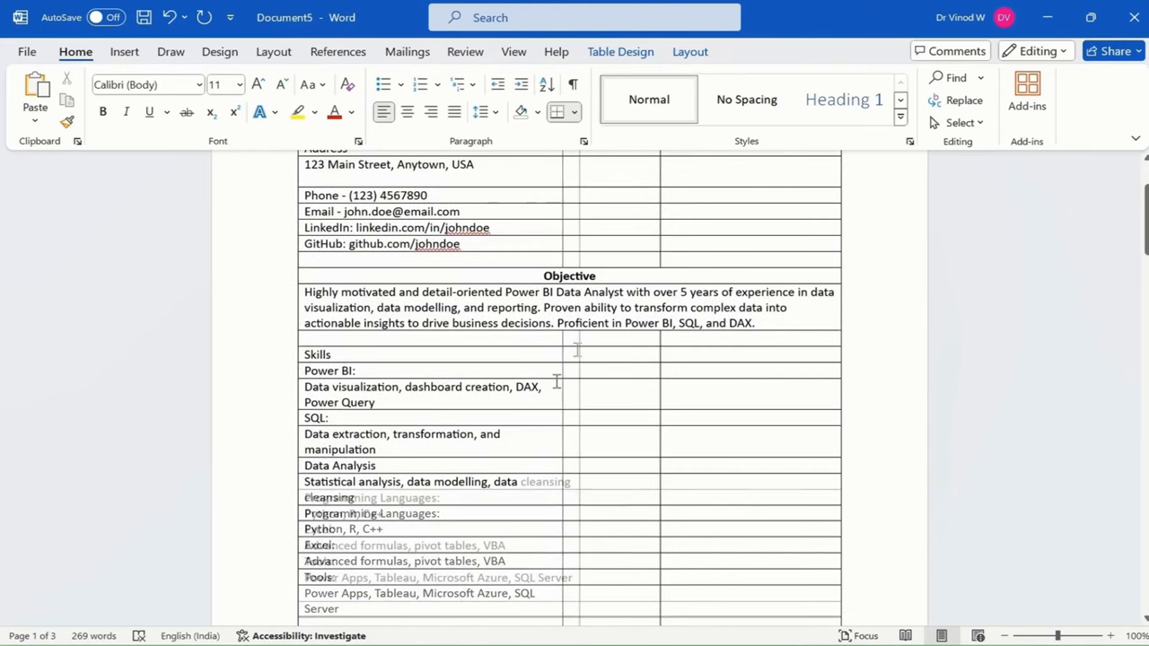
Widen the first column, centre and bold Skills, and bold the Power BI, SQL and Data Analysis labels.
{"action": "left_click_drag", "start_coordinate": [566, 348], "coordinate": [583, 349]}
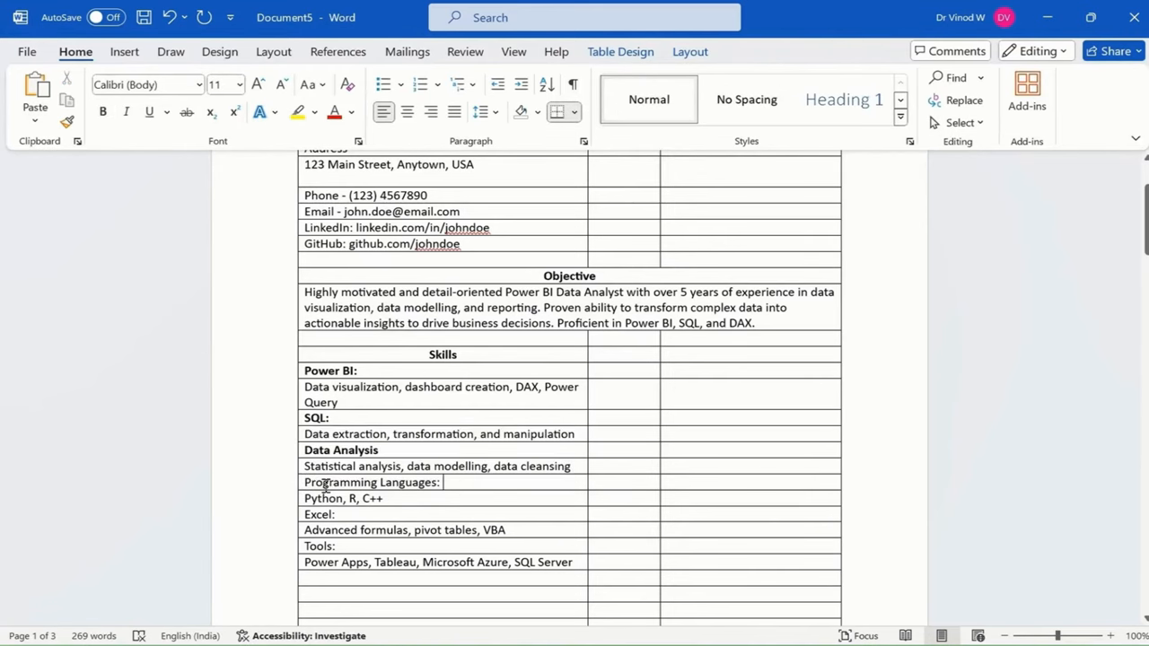
Bold the remaining category labels, italicize the detail lines, and bullet all skill rows.
{"action": "double_click", "coordinate": [320, 515]}
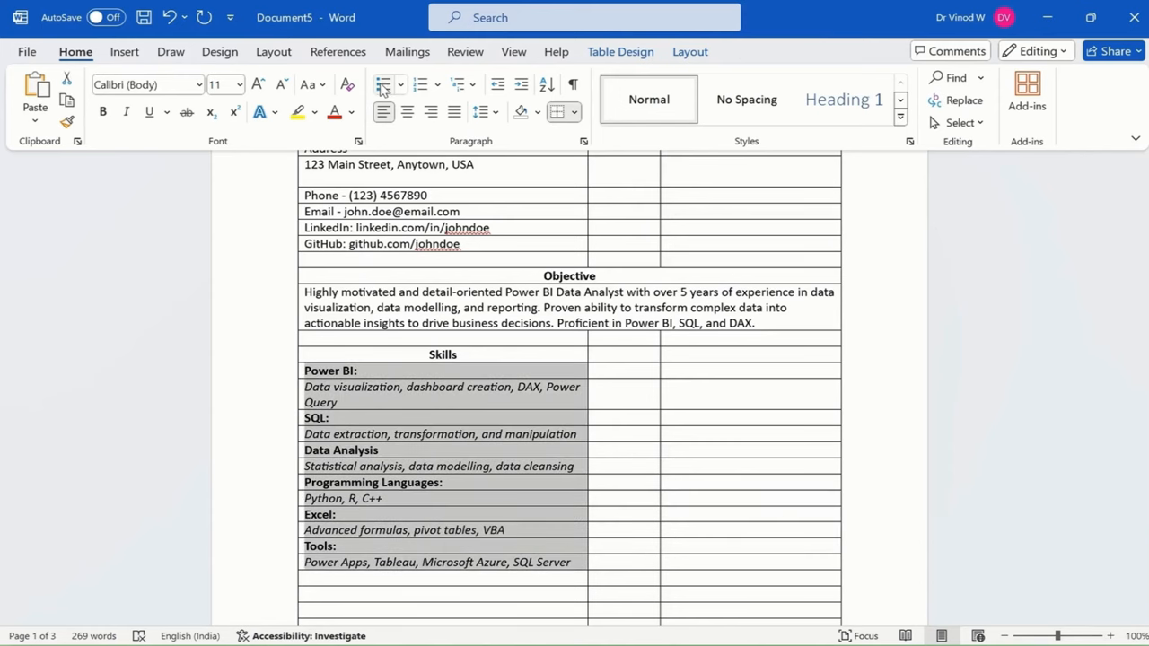
{"action": "left_click", "coordinate": [384, 84]}
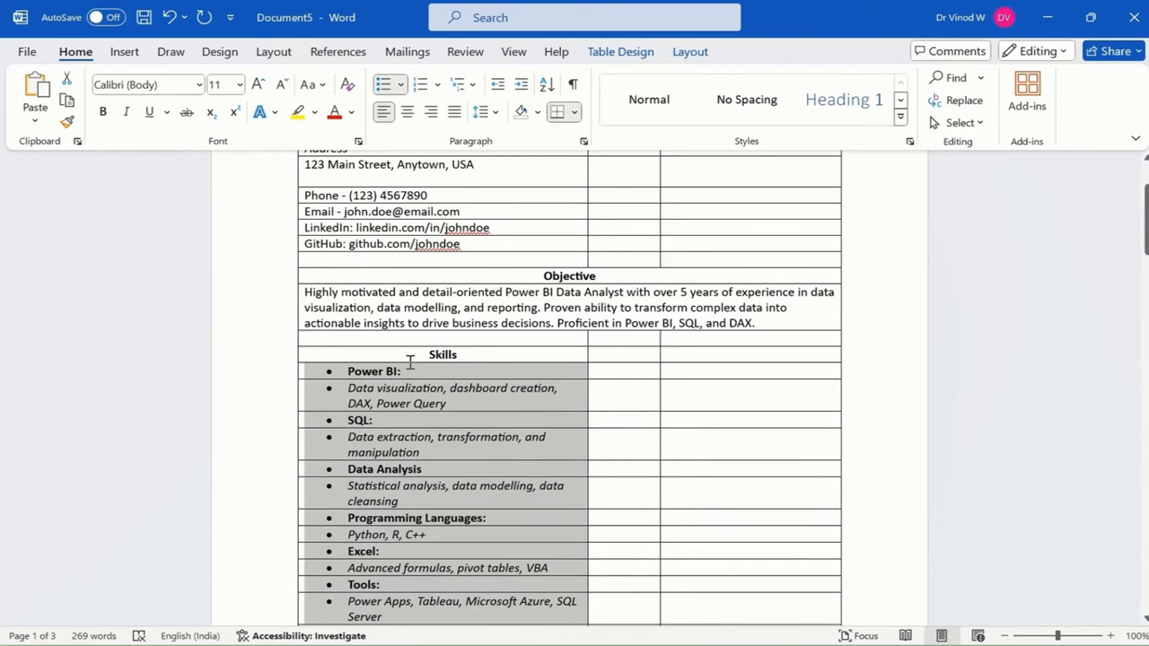